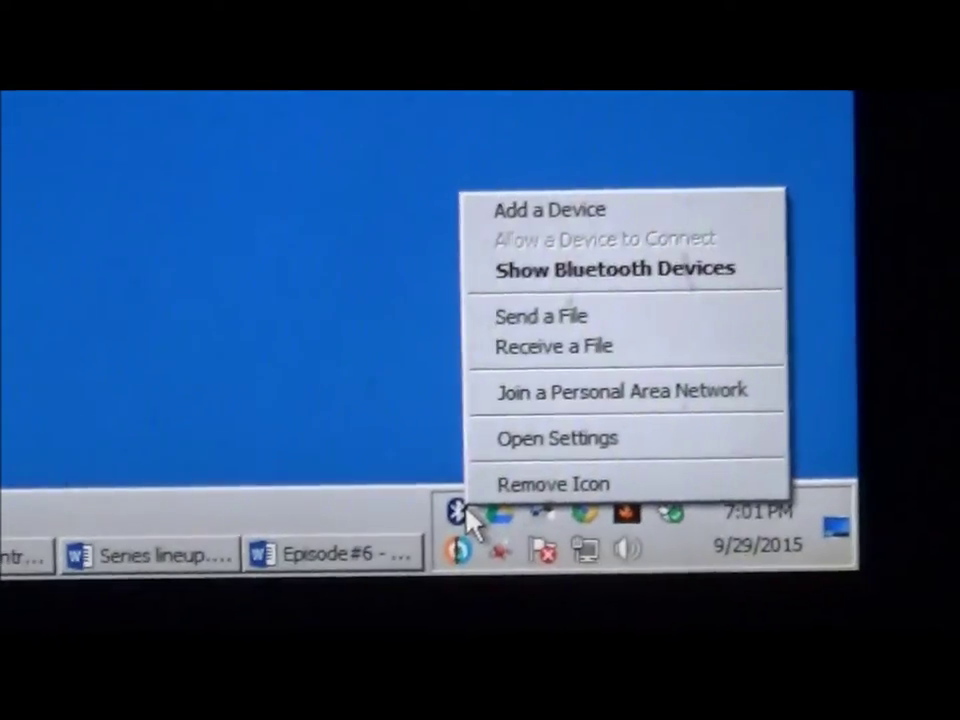
Choose Show Bluetooth Devices from the Bluetooth tray menu to open Devices and Printers
click(617, 268)
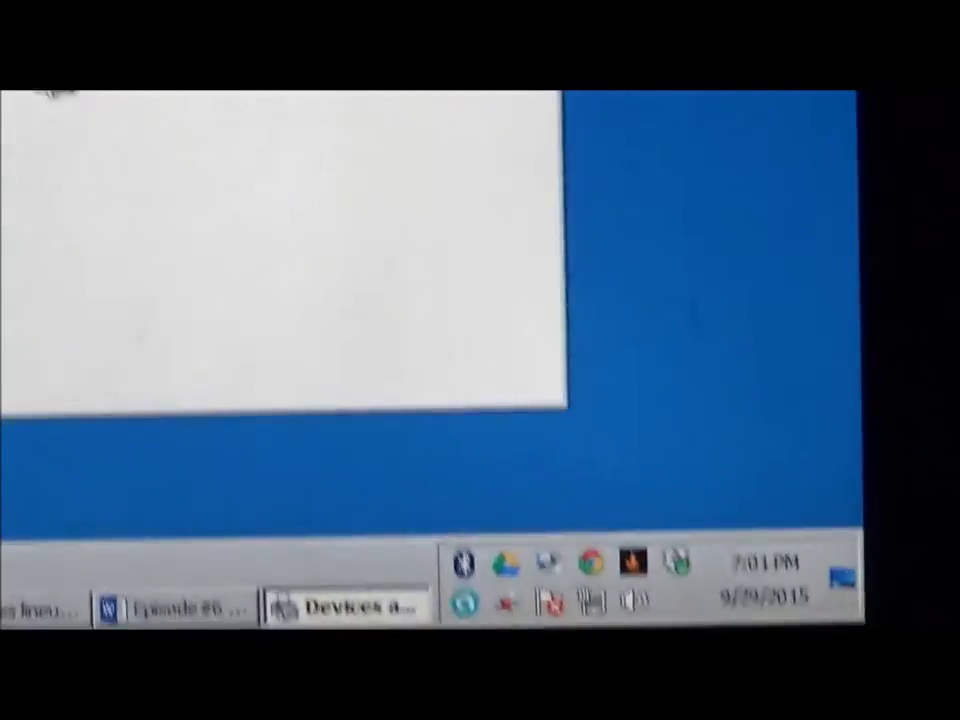